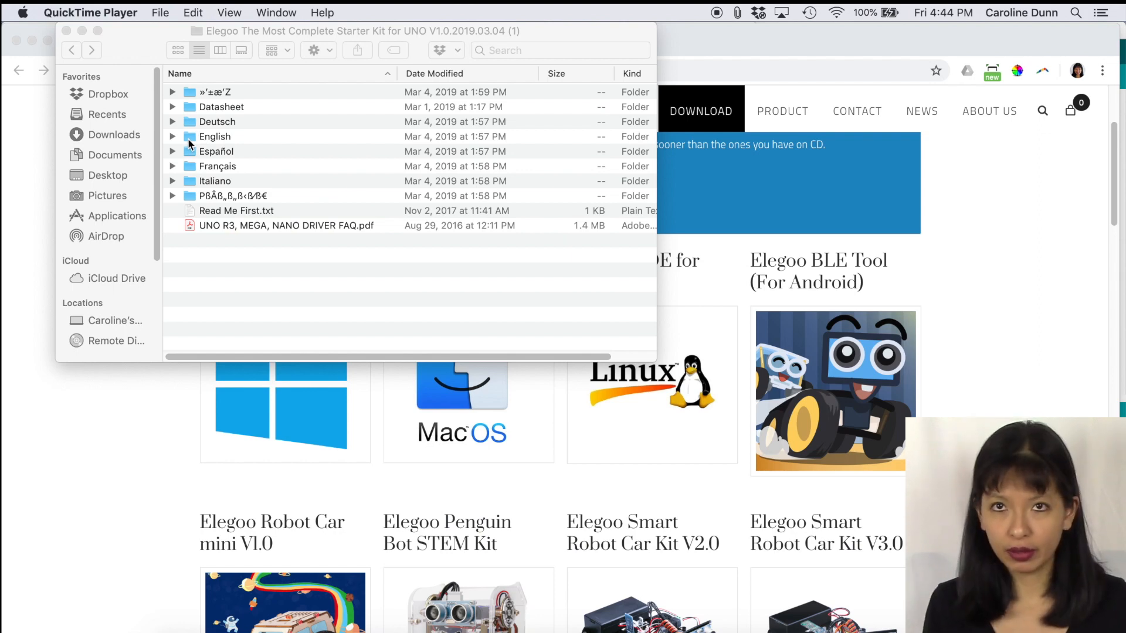
Open the UNO starter kit tutorial PDF from the kit's English folder.
double_click(214, 136)
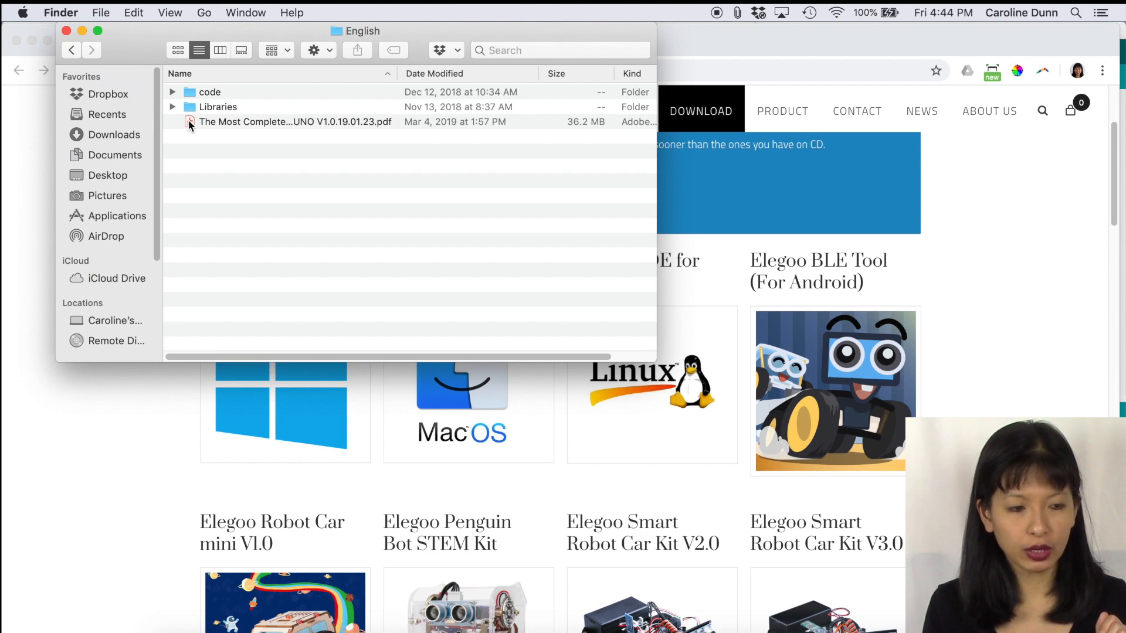
double_click(294, 122)
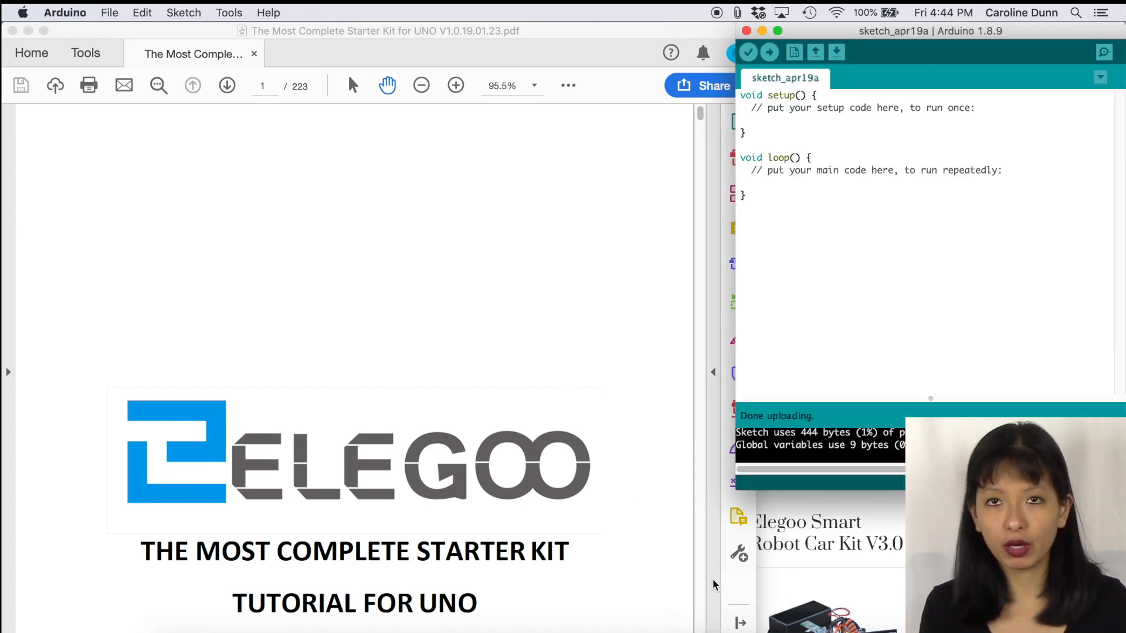
mouse_move(467, 209)
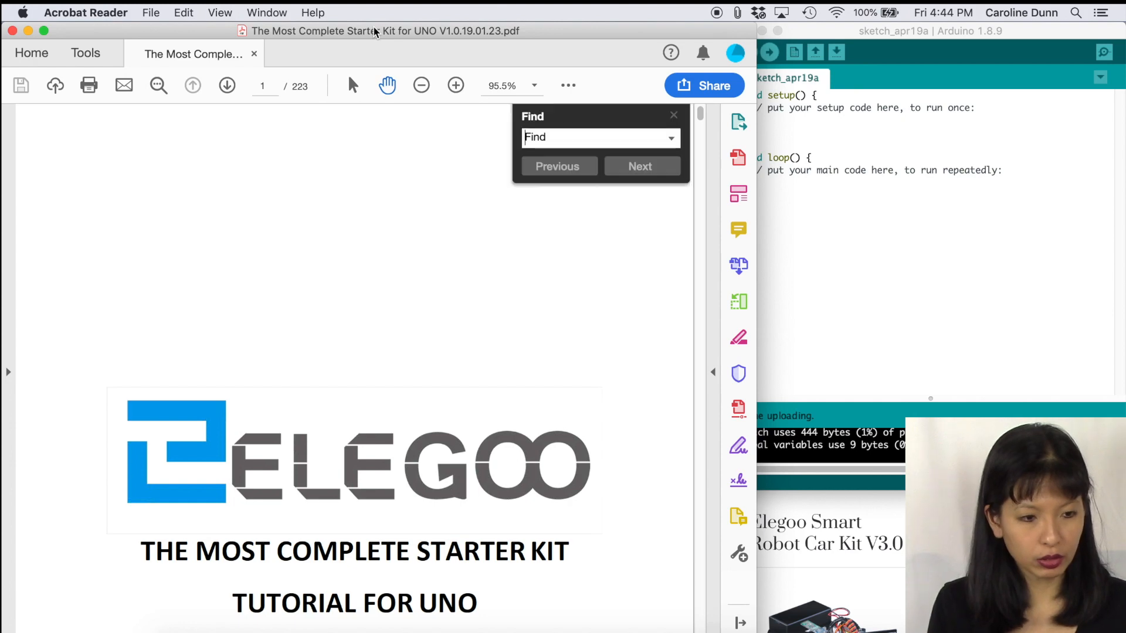
Search the tutorial for "water" and step to the Water Level Detection Sensor lesson on page 133.
type("water")
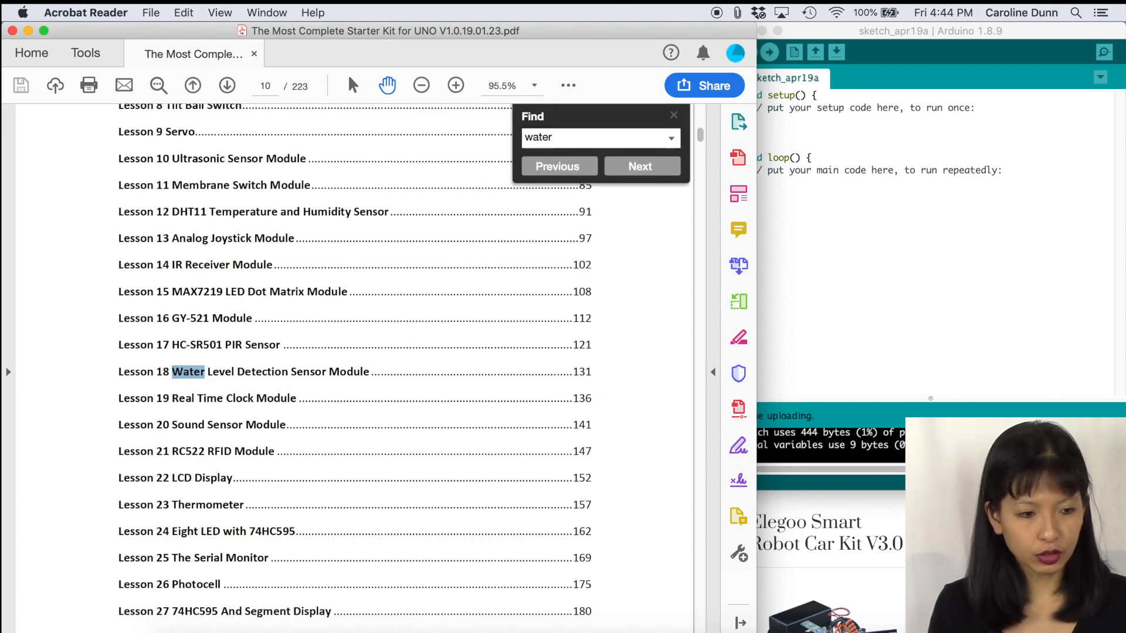
left_click(640, 166)
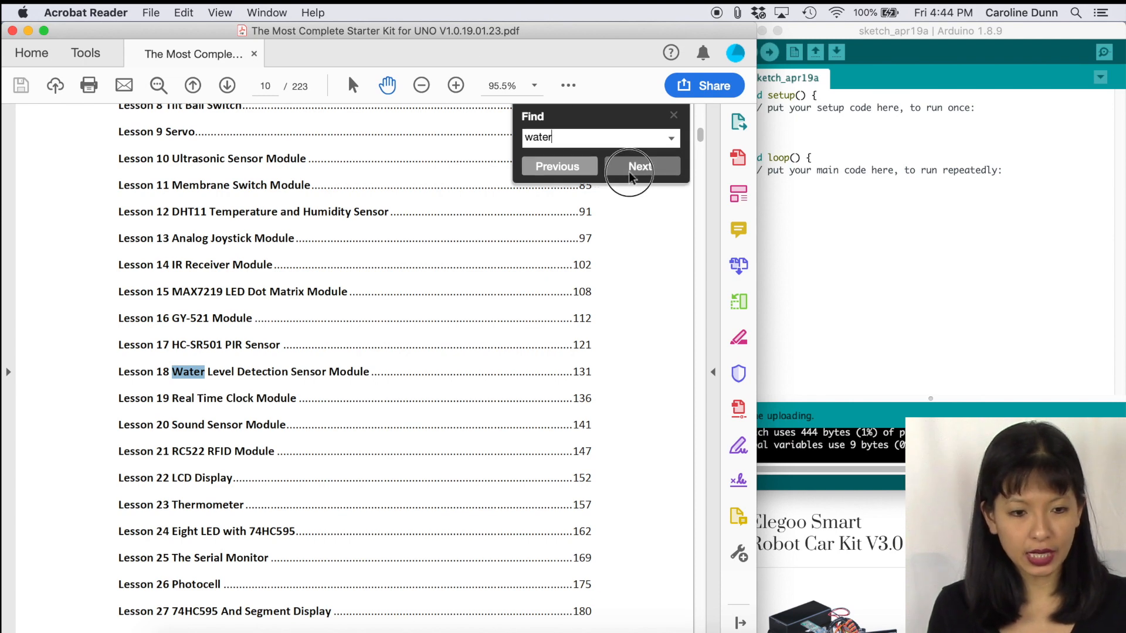
left_click(640, 166)
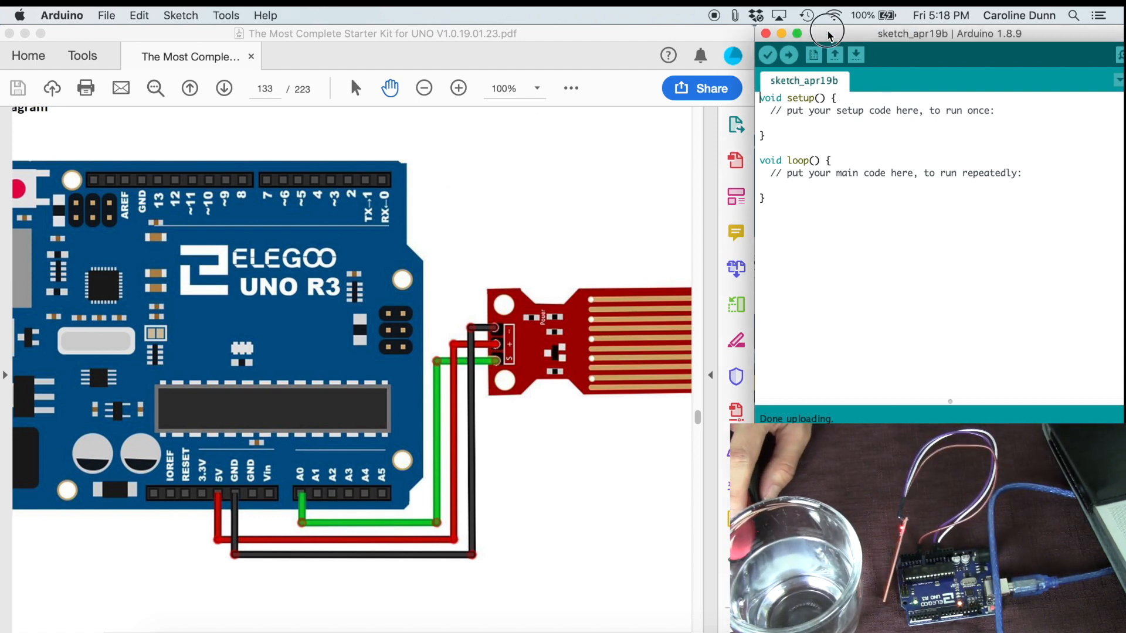
With the page 133 wiring diagram visible, bring up the Arduino File menu for the blank sketch.
left_click(105, 15)
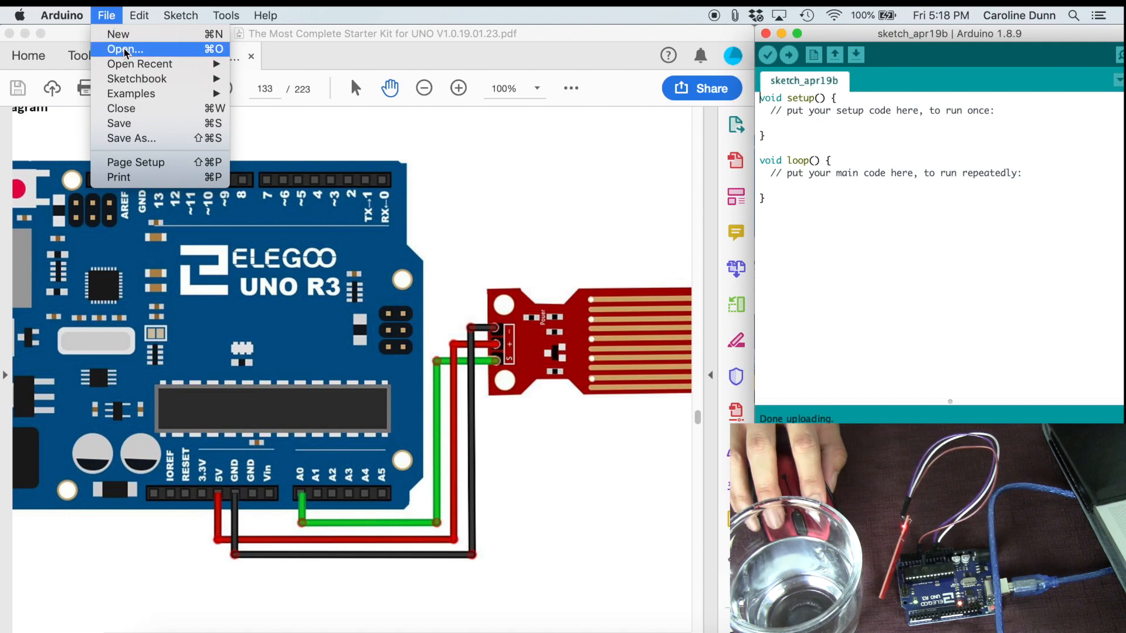
Open Water_level.ino from English > code > Lesson 18, showing its analogRead water level code.
left_click(128, 49)
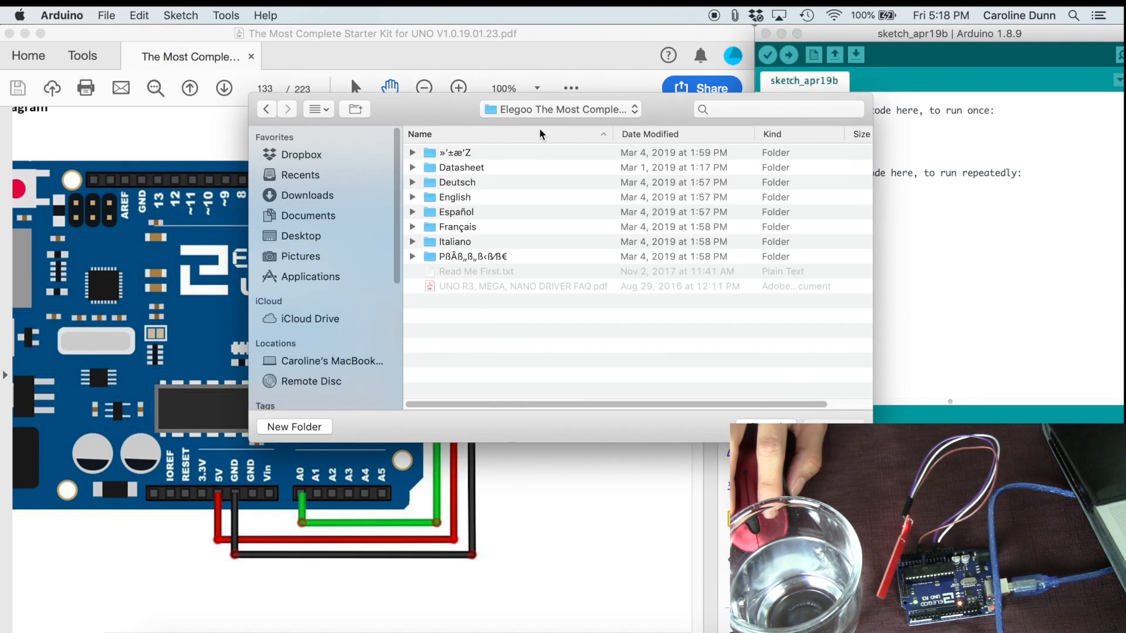
left_click(452, 197)
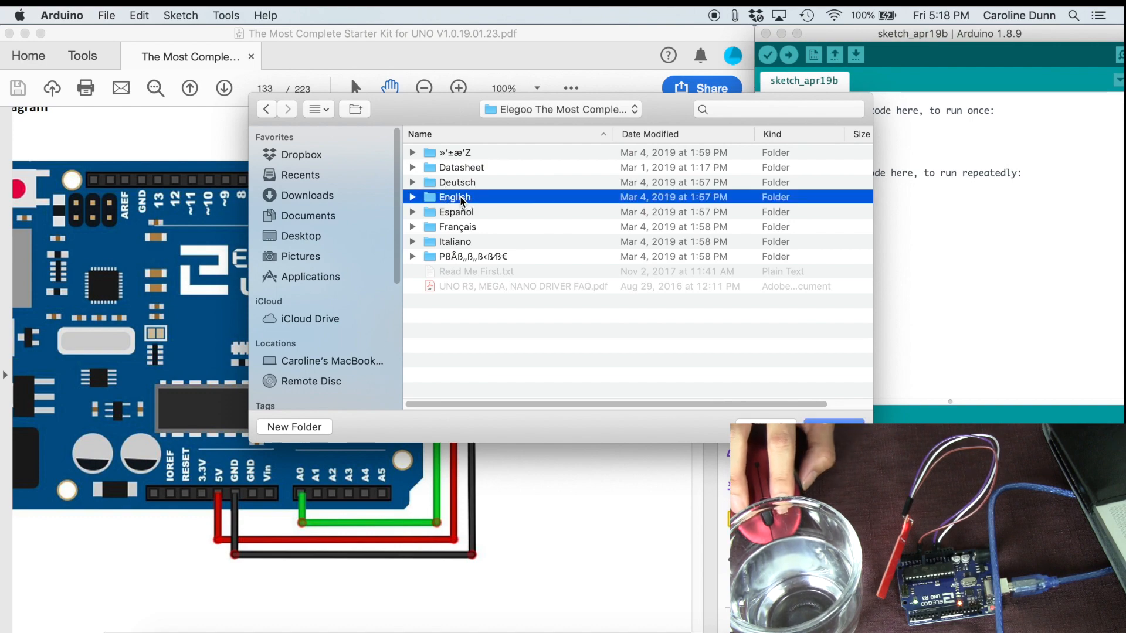
double_click(454, 197)
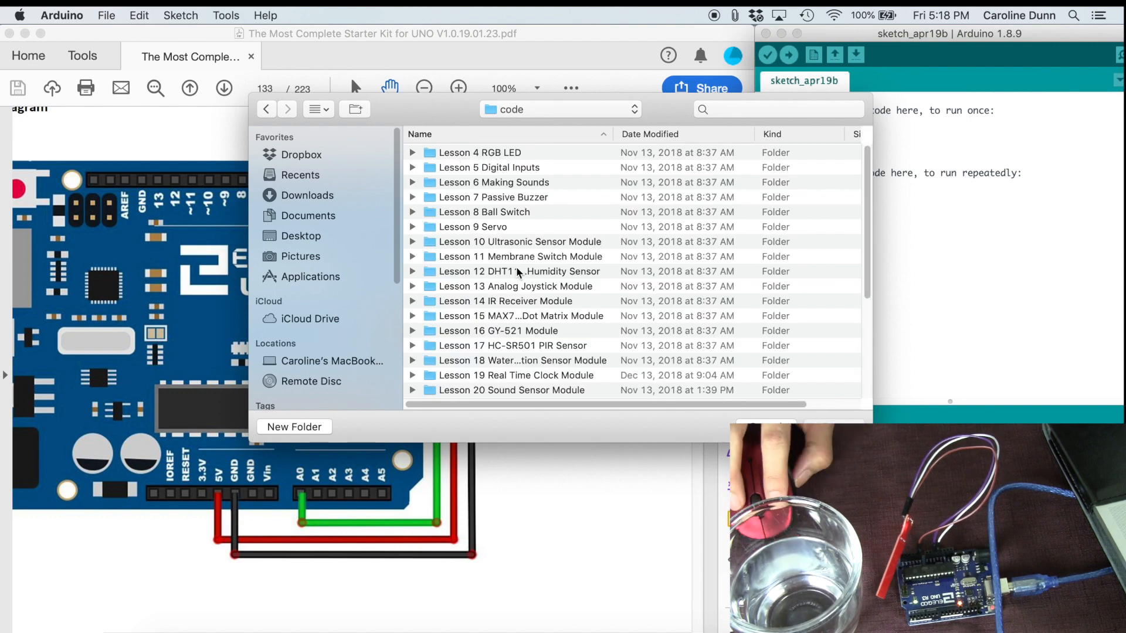
mouse_move(528, 361)
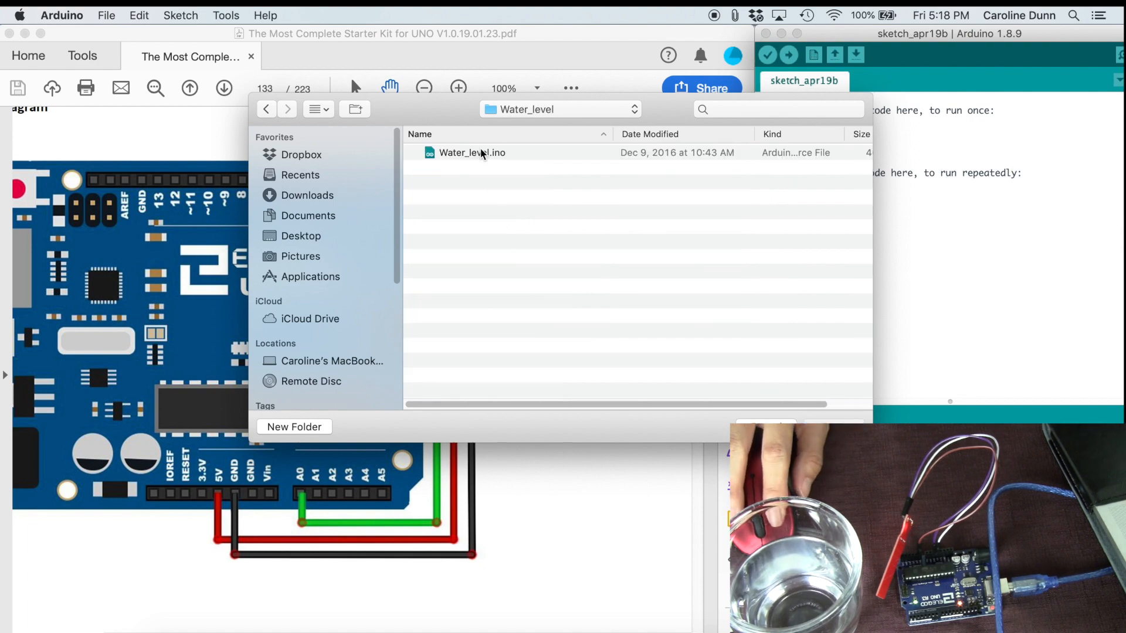
double_click(472, 152)
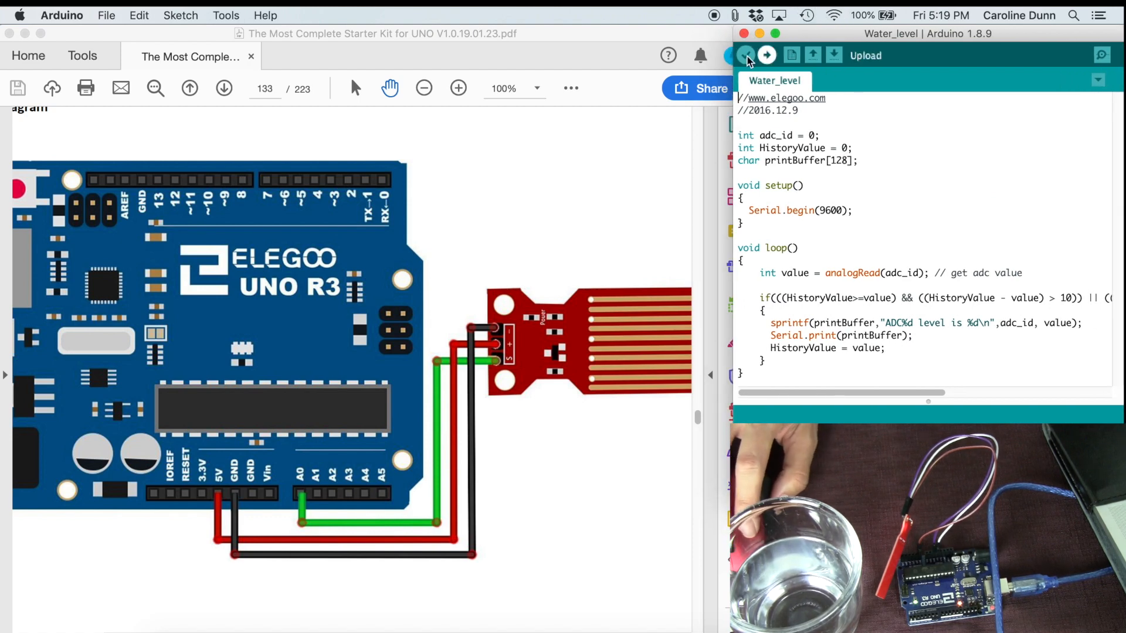
Verify and upload Water_level to the UNO, then watch rising ADC0 readings in the 9600-baud Serial Monitor.
left_click(745, 56)
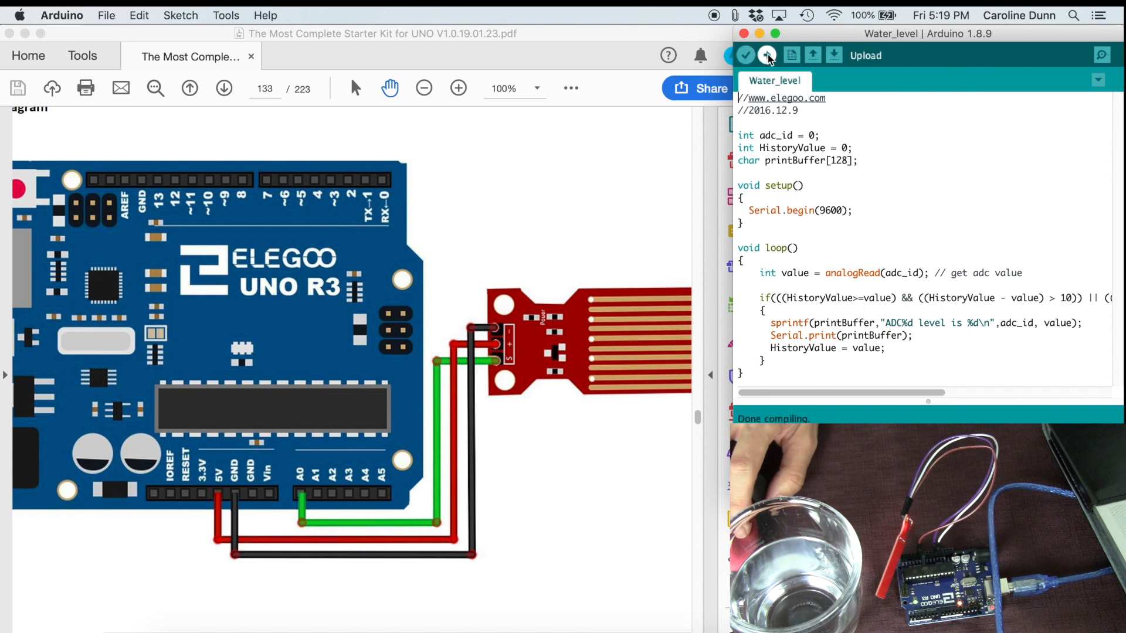
left_click(765, 55)
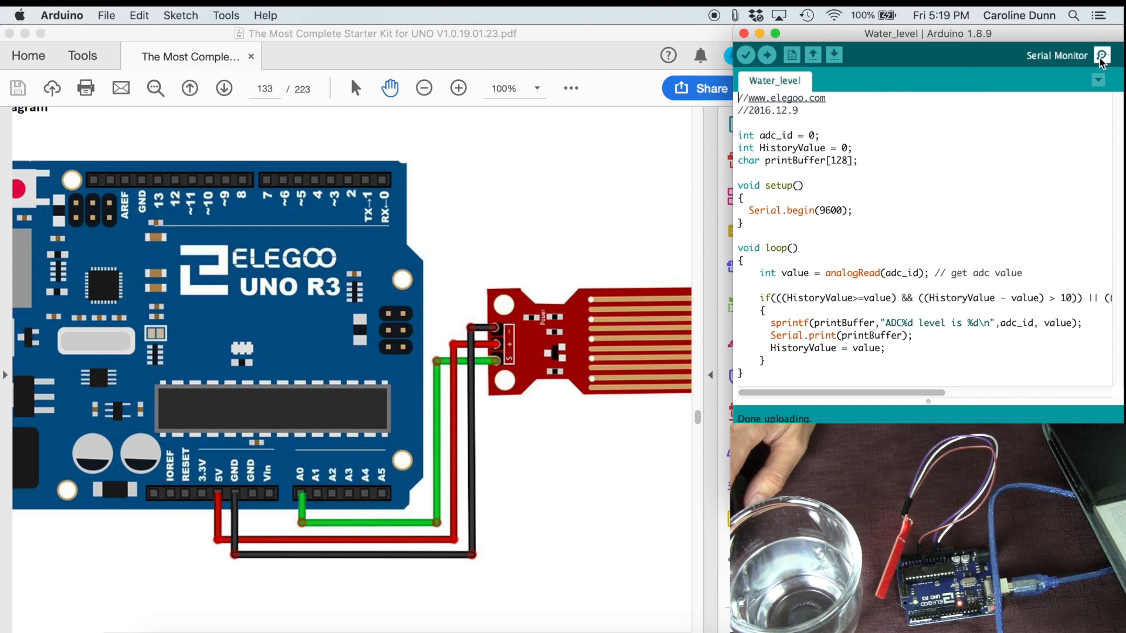
left_click(1104, 55)
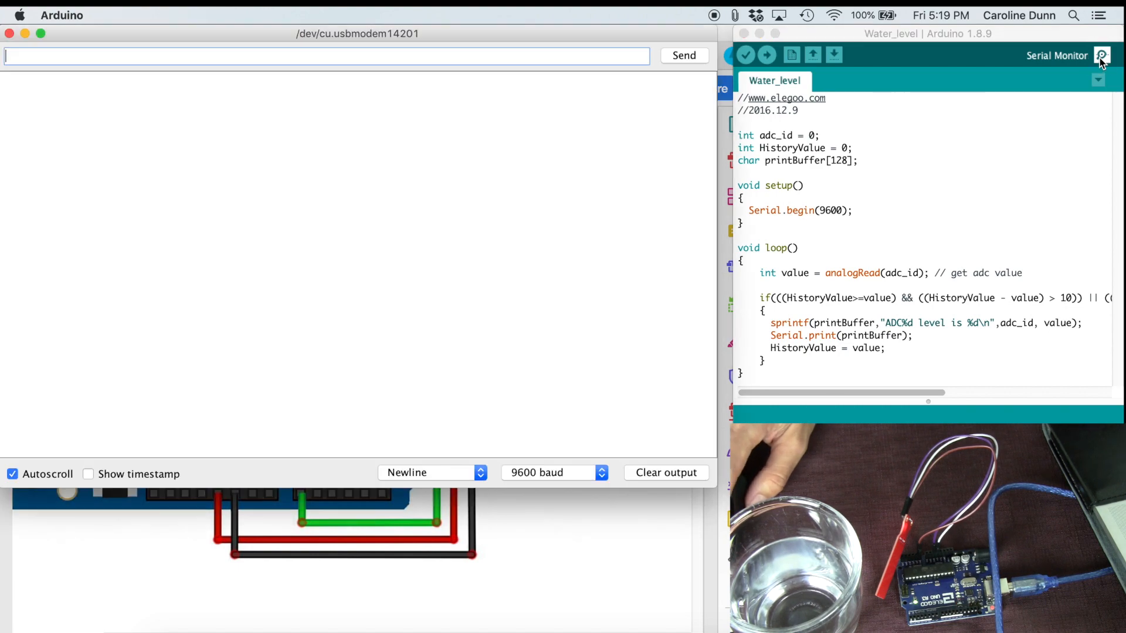
left_click(767, 54)
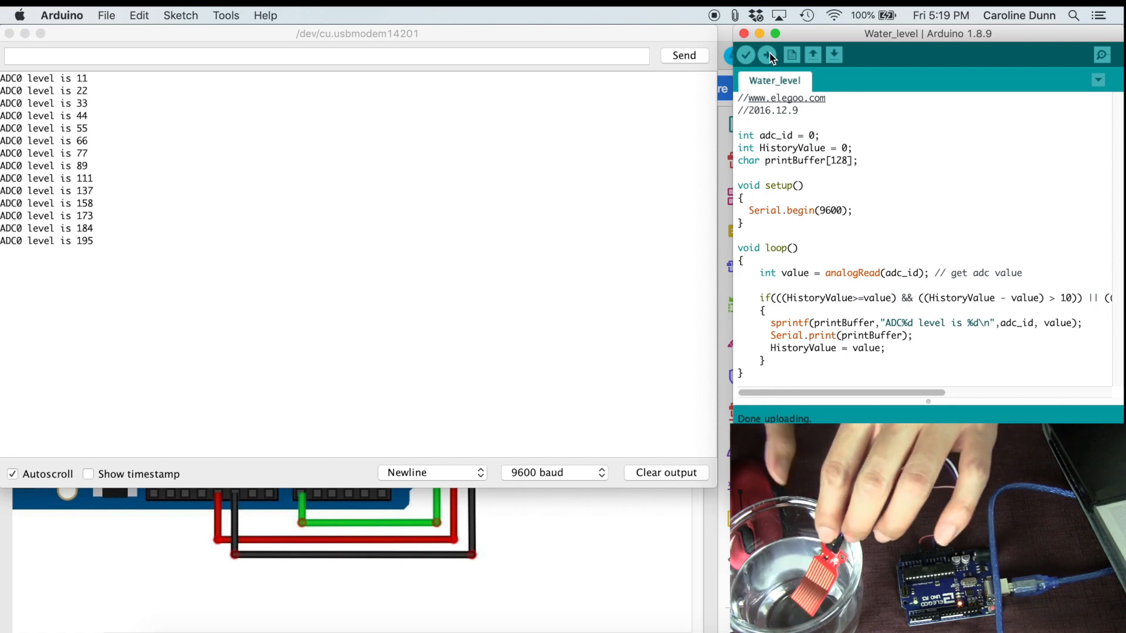